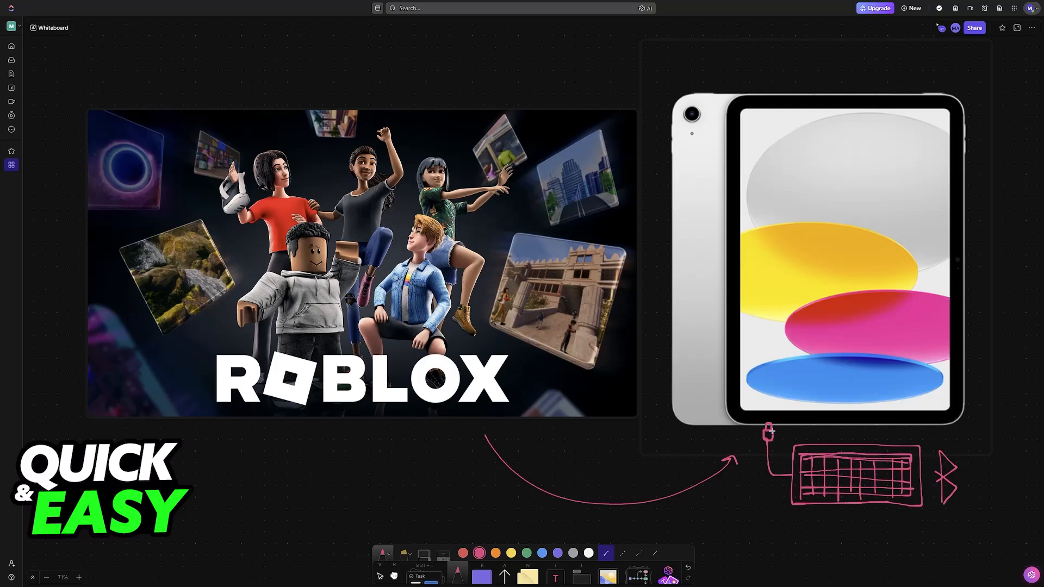
mouse_move(930, 501)
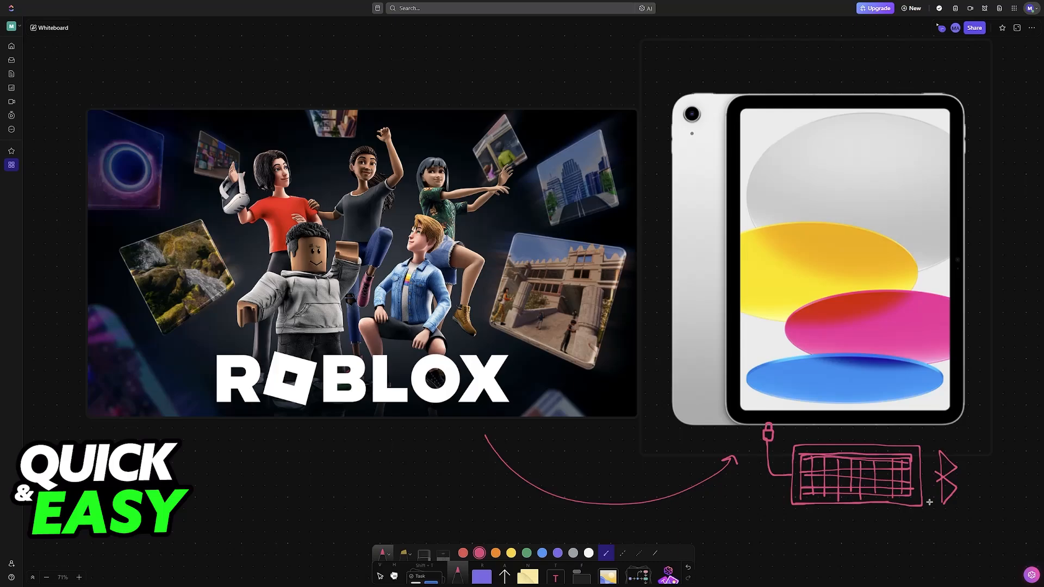
mouse_move(565, 459)
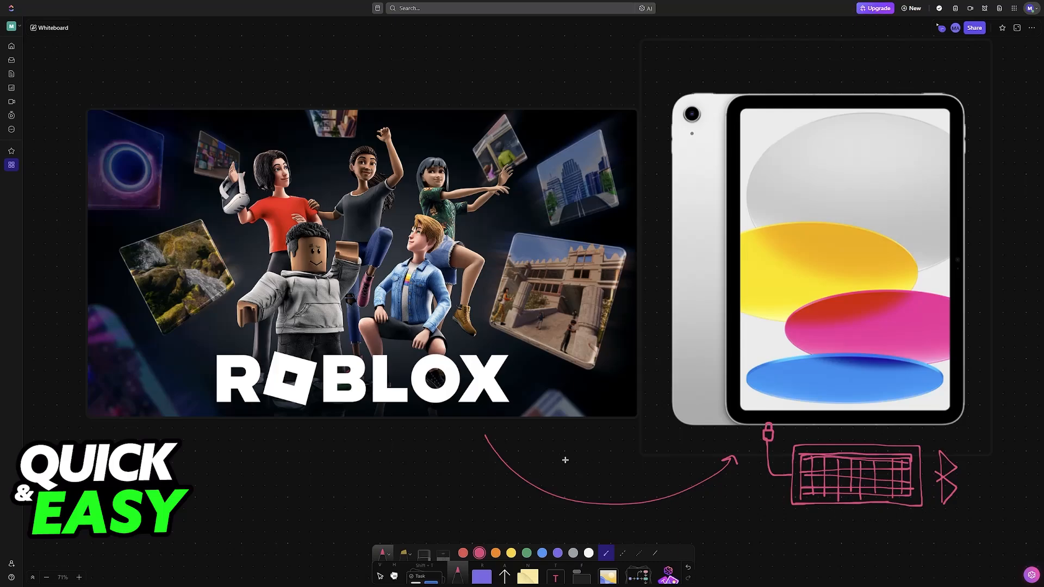
mouse_move(564, 455)
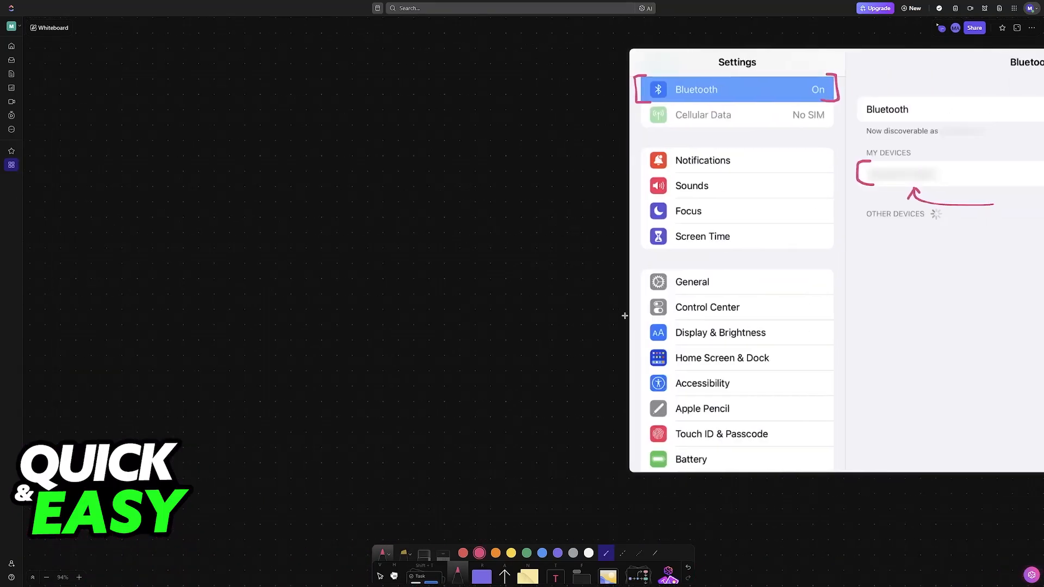
Mark Accessibility and Switch Control in pink and handwrite the WASD forward/backwards labels.
click(701, 383)
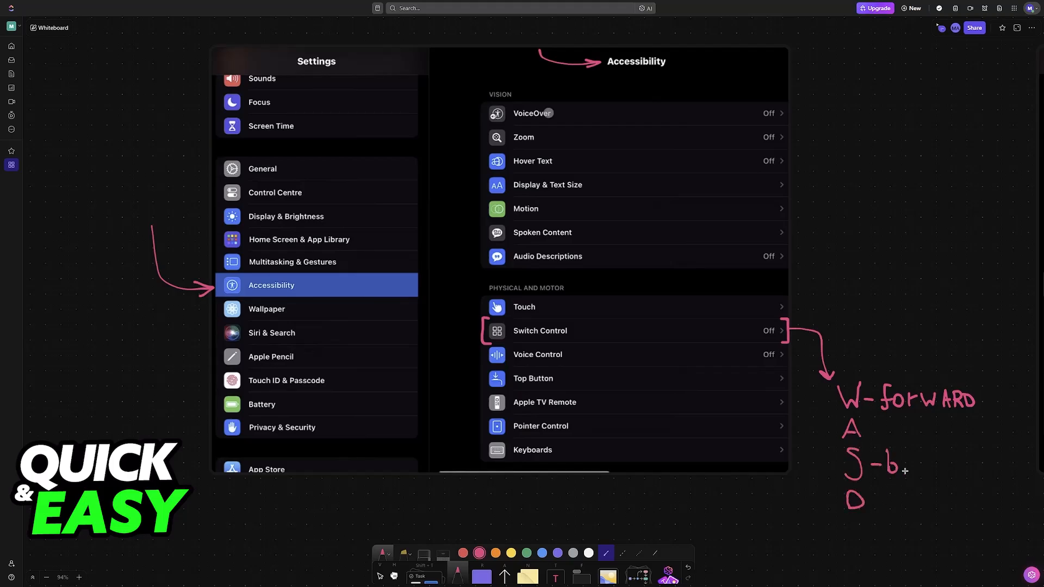
text(ACKWARDS)
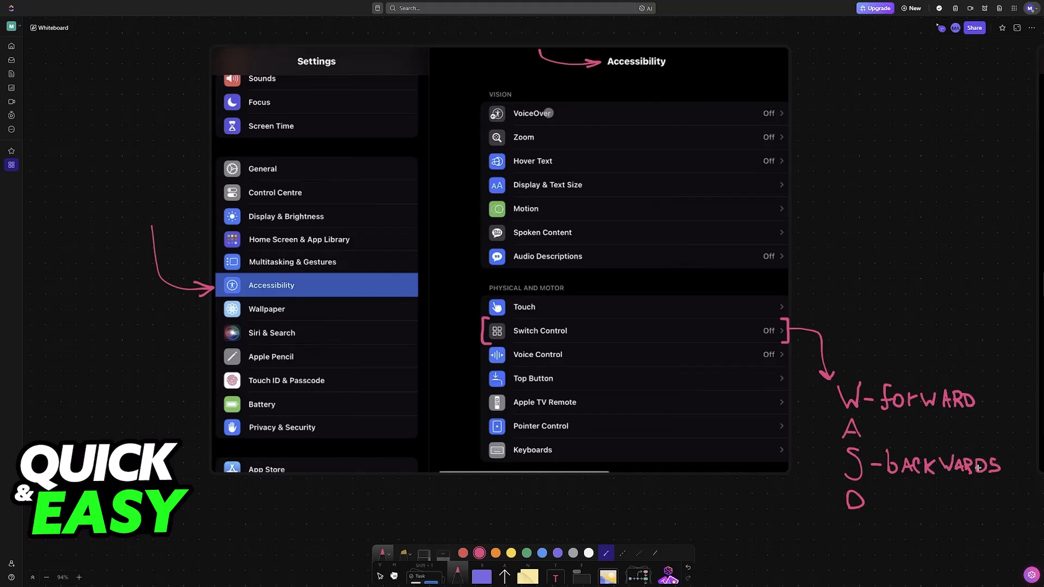
click(539, 331)
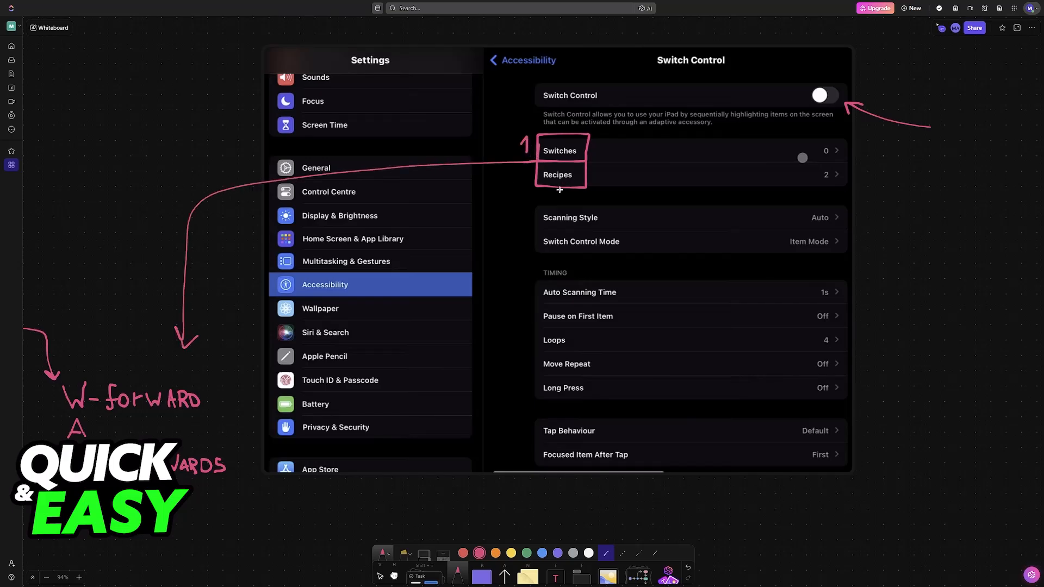
mouse_move(728, 405)
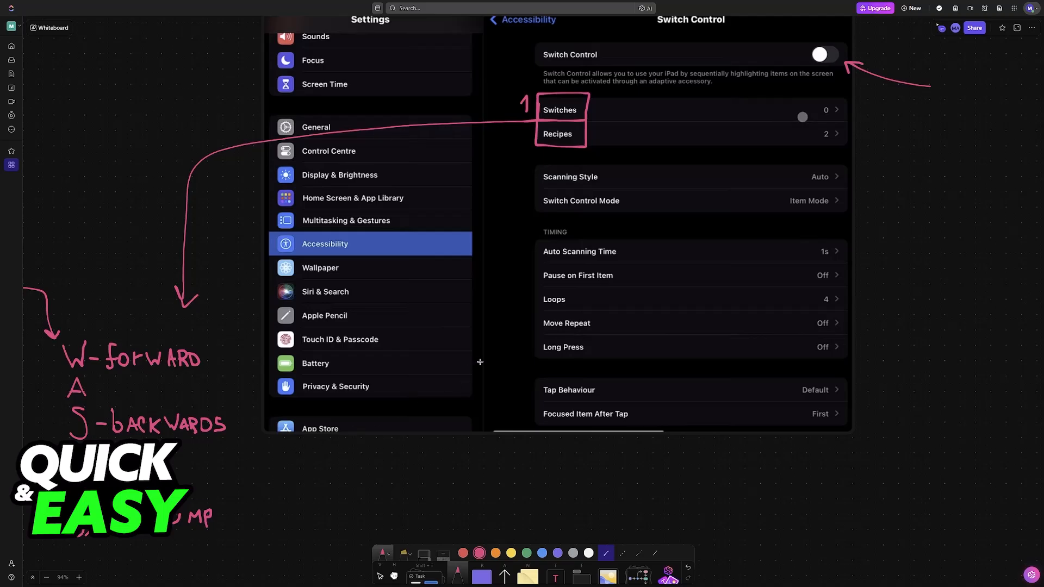
mouse_move(856, 55)
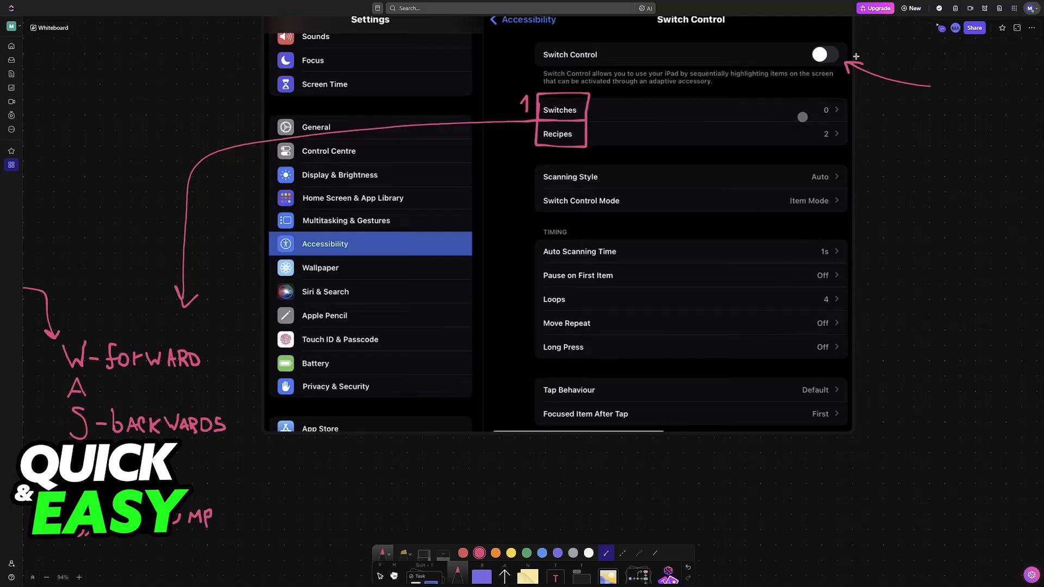